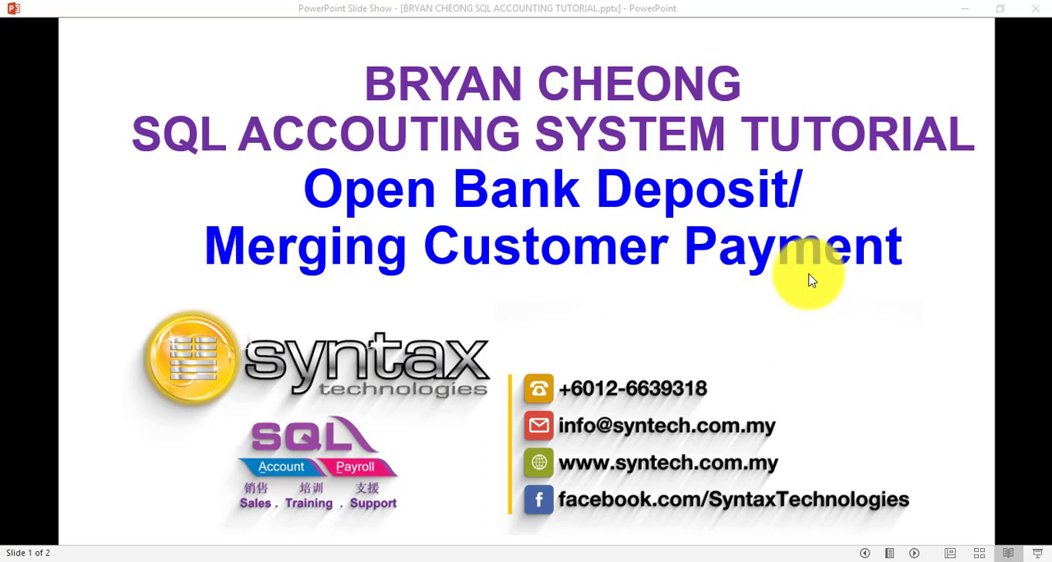
{"action": "mouse_move", "coordinate": [238, 551]}
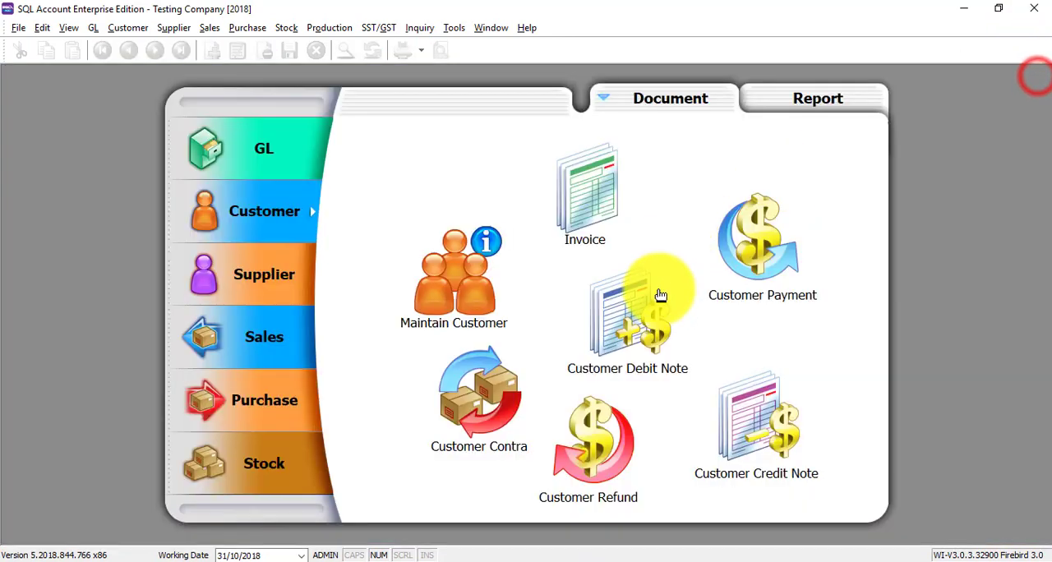
{"action": "mouse_move", "coordinate": [240, 240]}
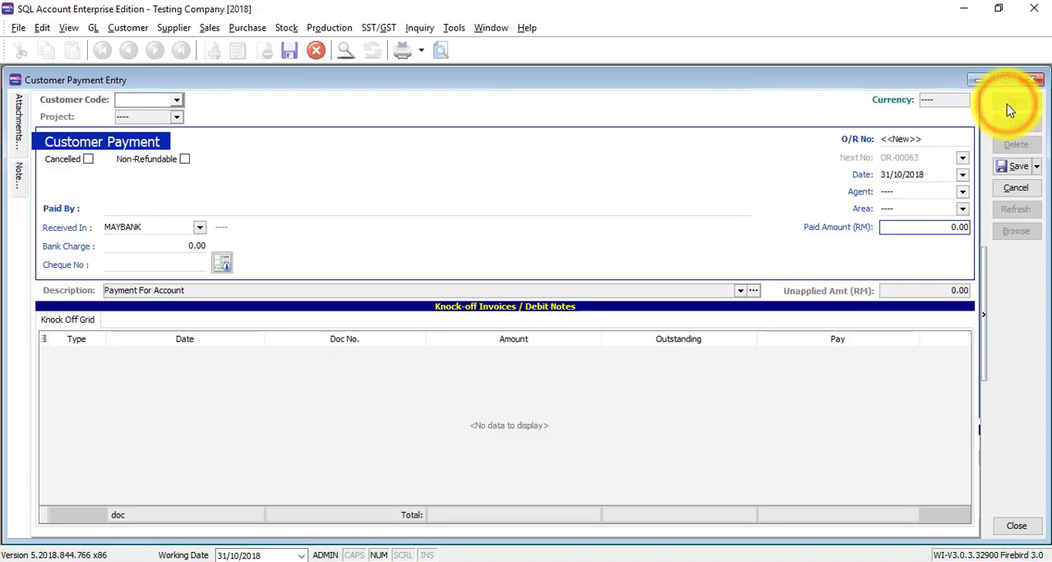
Step: Enter Paid Amount 100 with Cheque No KITTY 123, knock off invoice CS-00002 and save the payment
{"action": "left_click", "coordinate": [176, 99]}
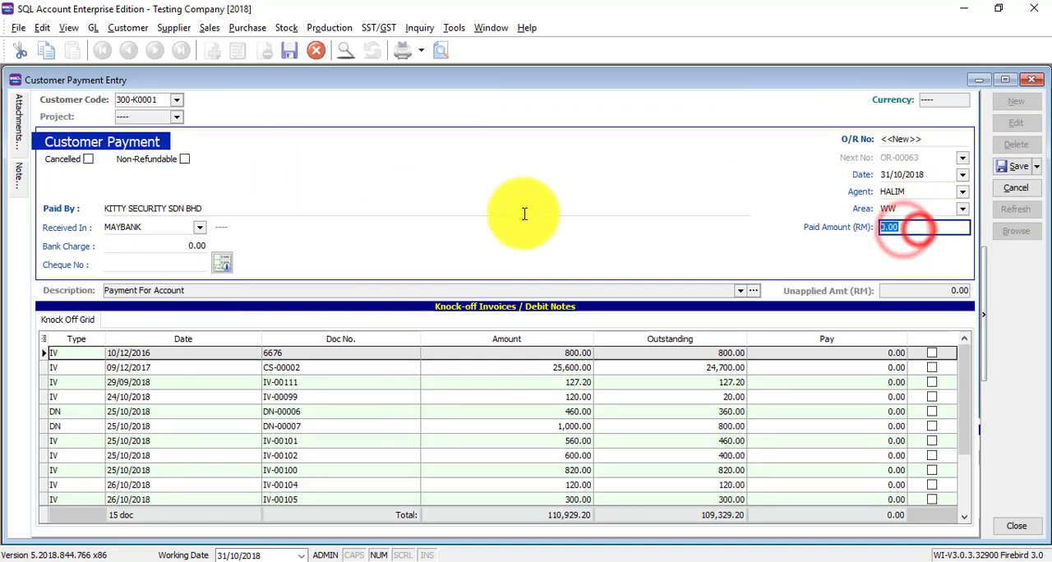
{"action": "type", "text": "100"}
{"action": "left_click", "coordinate": [156, 264]}
{"action": "type", "text": "CASH"}
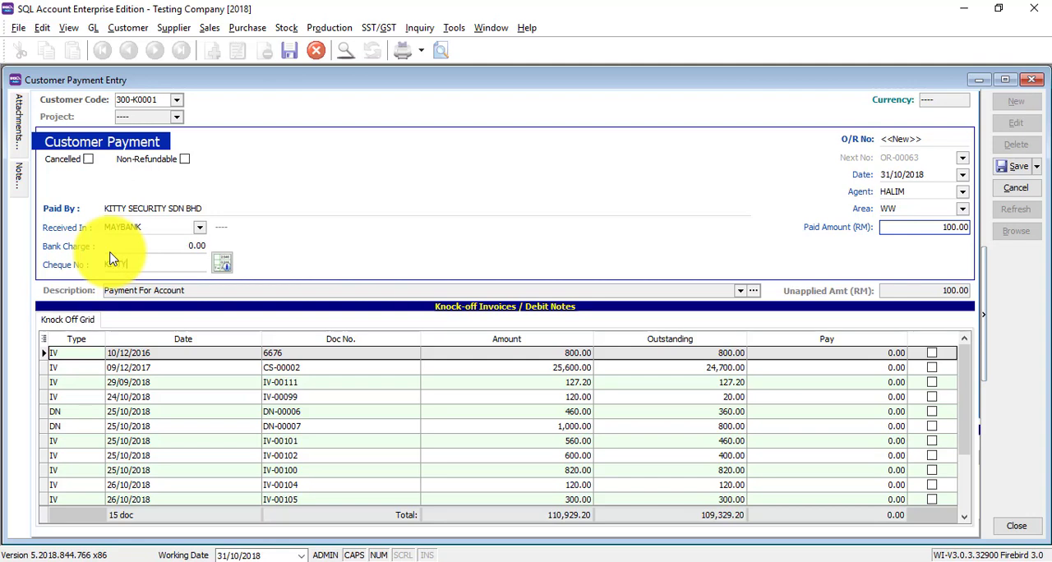
{"action": "type", "text": "123"}
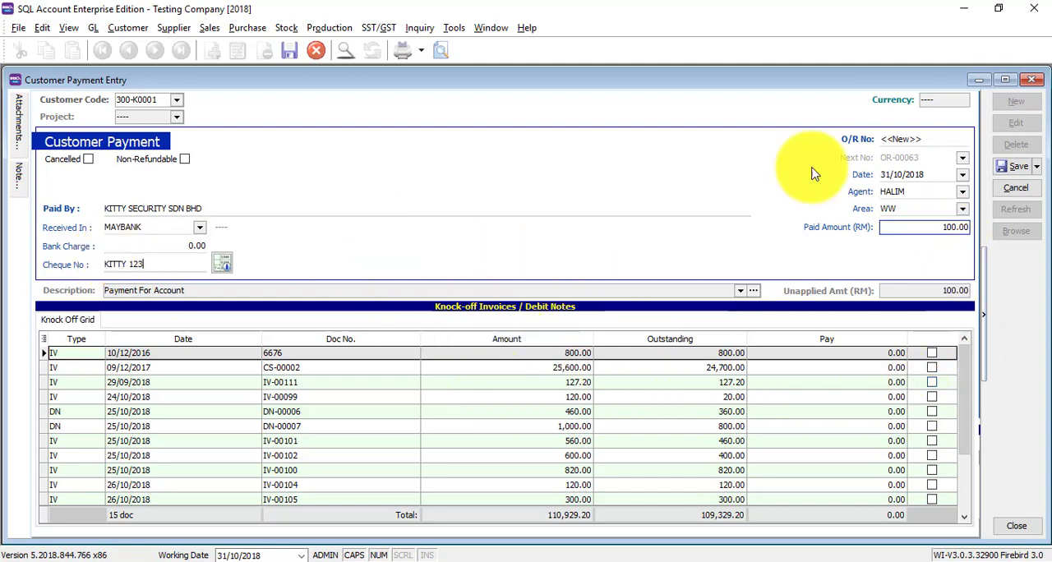
{"action": "mouse_move", "coordinate": [945, 378]}
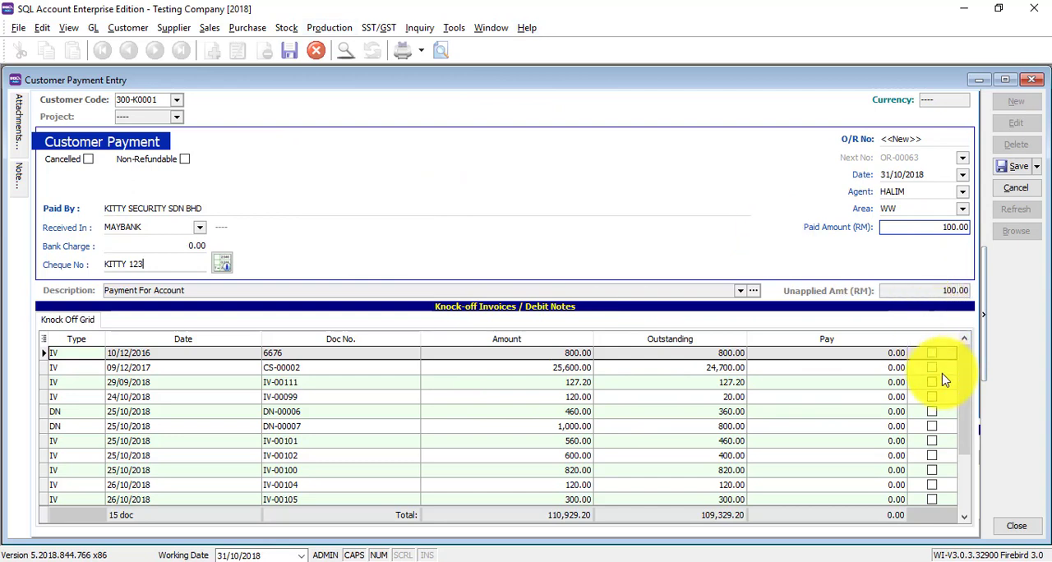
{"action": "left_click", "coordinate": [930, 368]}
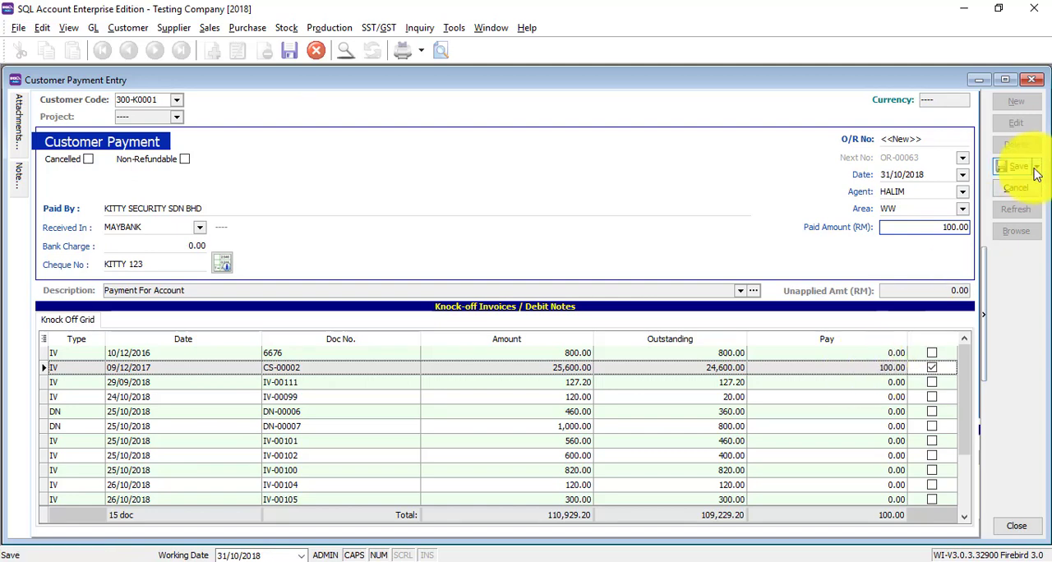
{"action": "left_click", "coordinate": [1016, 166]}
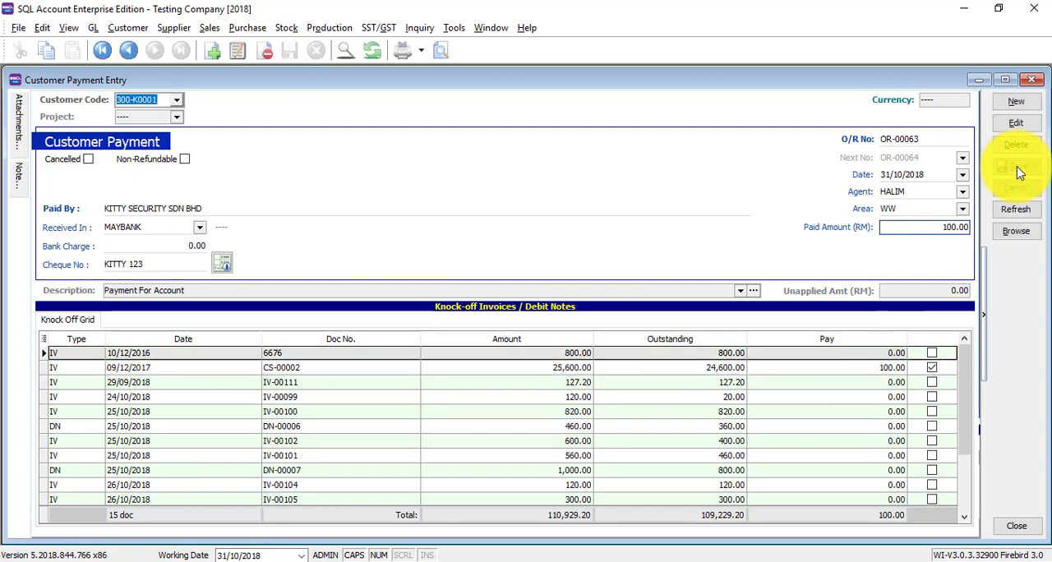
{"action": "left_click", "coordinate": [1016, 122]}
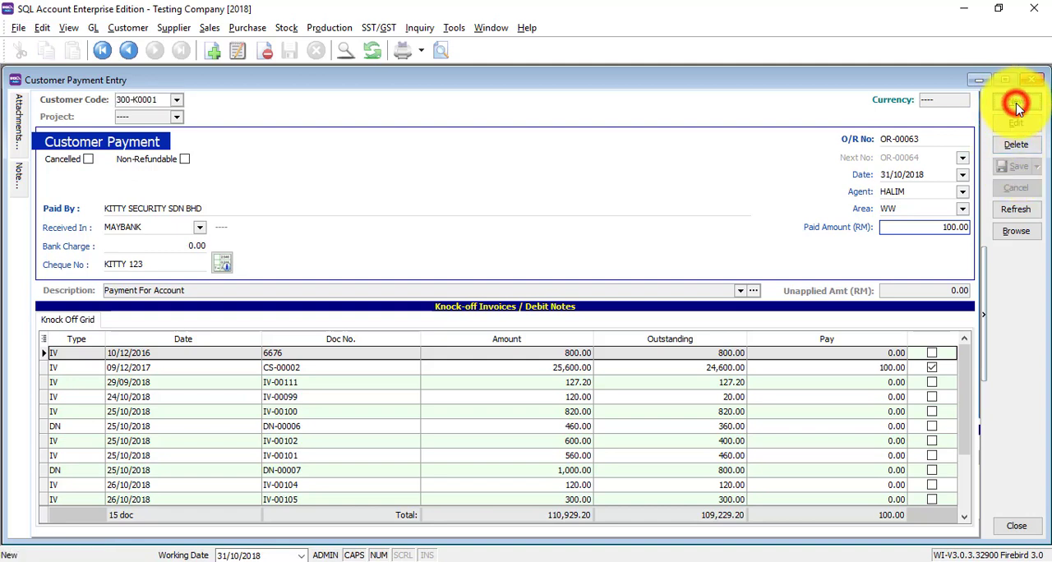
Step: Choose customer AB ENTERPRISE SDN BHD (300-A0003) and knock the 200 payment off DN-00005
{"action": "left_click", "coordinate": [1016, 107]}
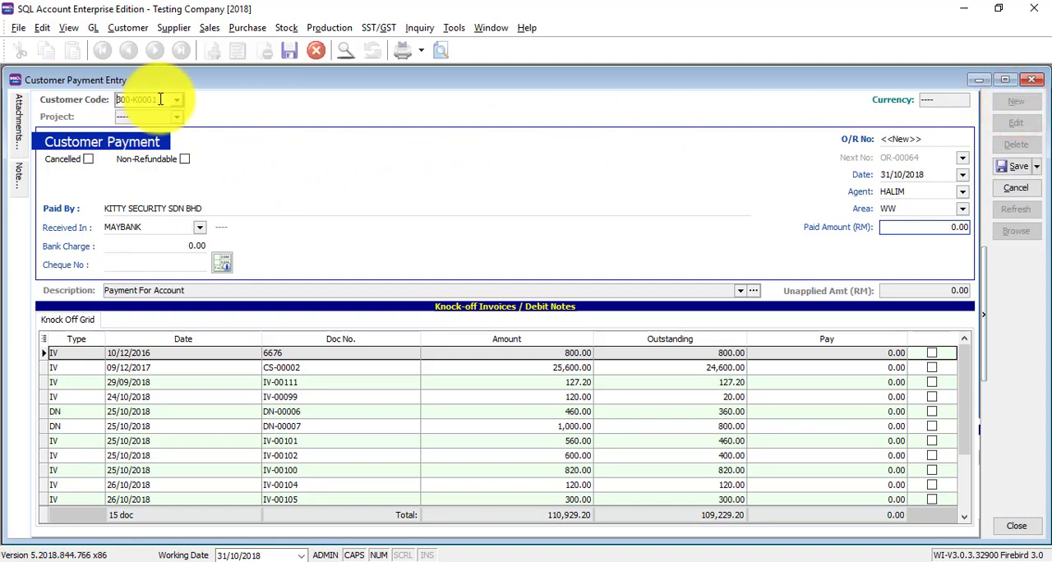
{"action": "left_click", "coordinate": [174, 98]}
{"action": "type", "text": "AB"}
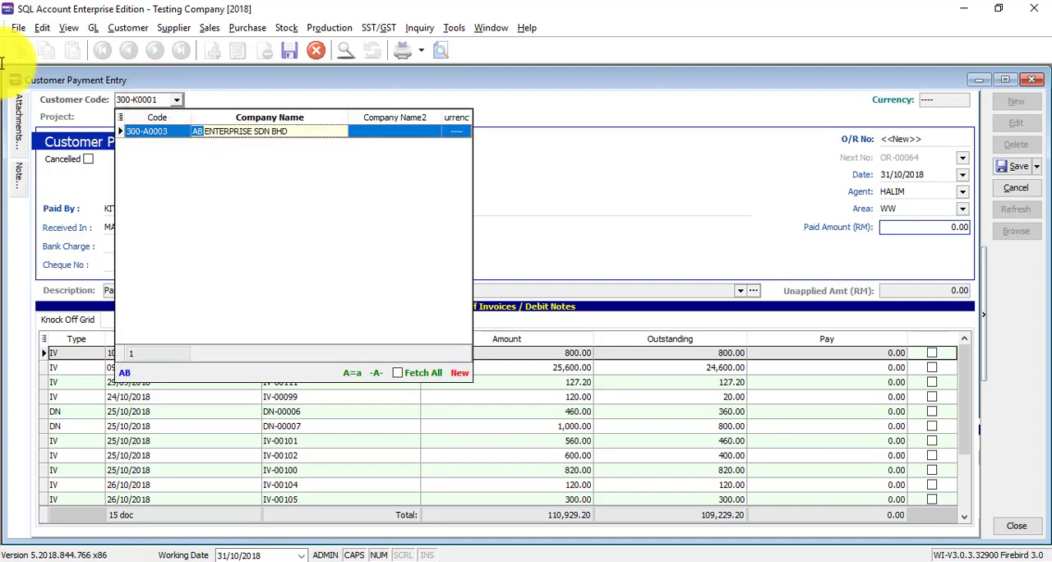
{"action": "left_click", "coordinate": [247, 131]}
{"action": "type", "text": "200"}
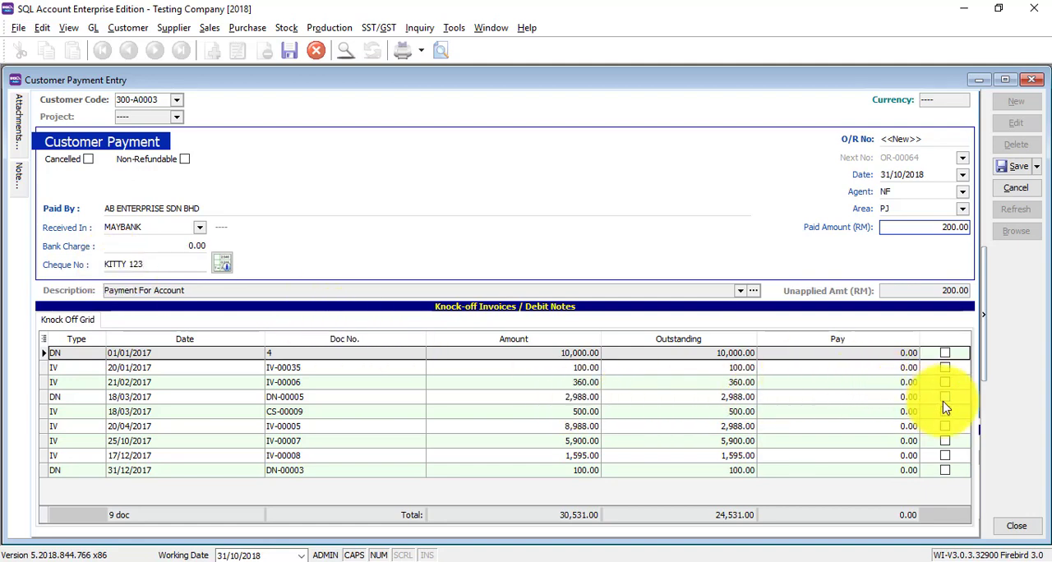
{"action": "left_click", "coordinate": [945, 396]}
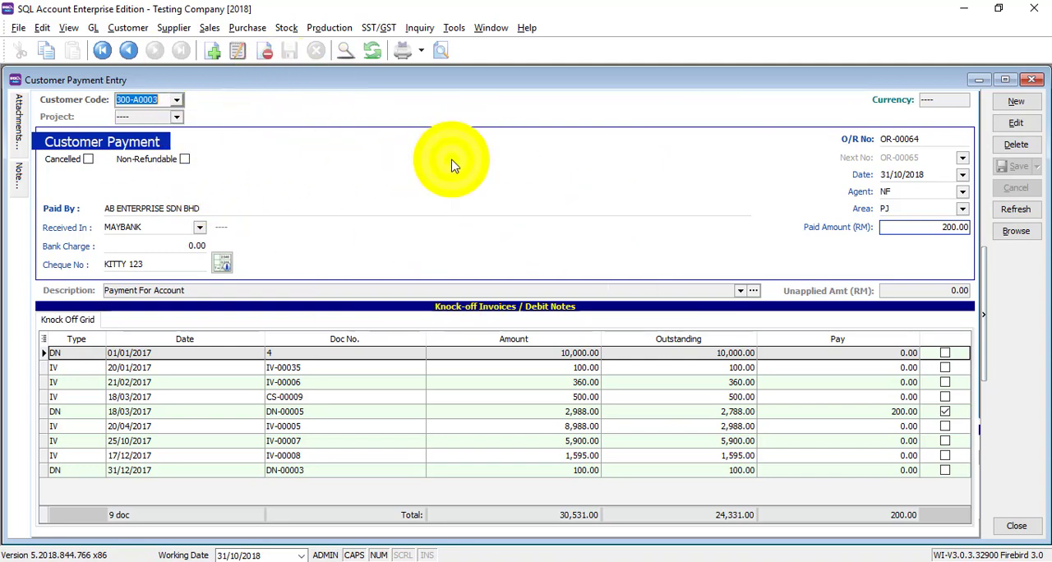
Step: From the payment's Open Bank Deposit action, create a new slip with Bank Slip No KITTY 123
{"action": "right_click", "coordinate": [450, 161]}
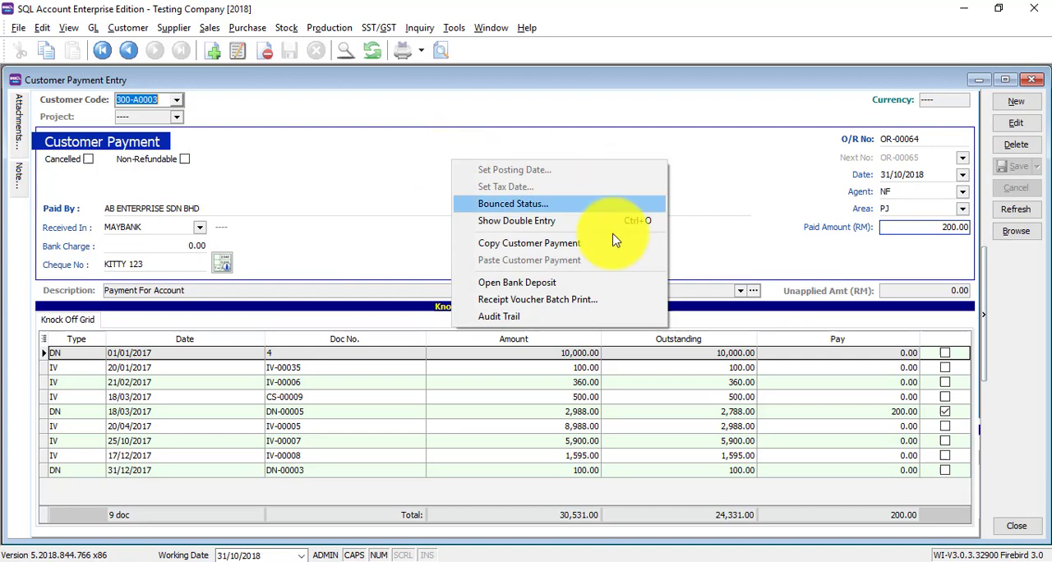
{"action": "mouse_move", "coordinate": [556, 283]}
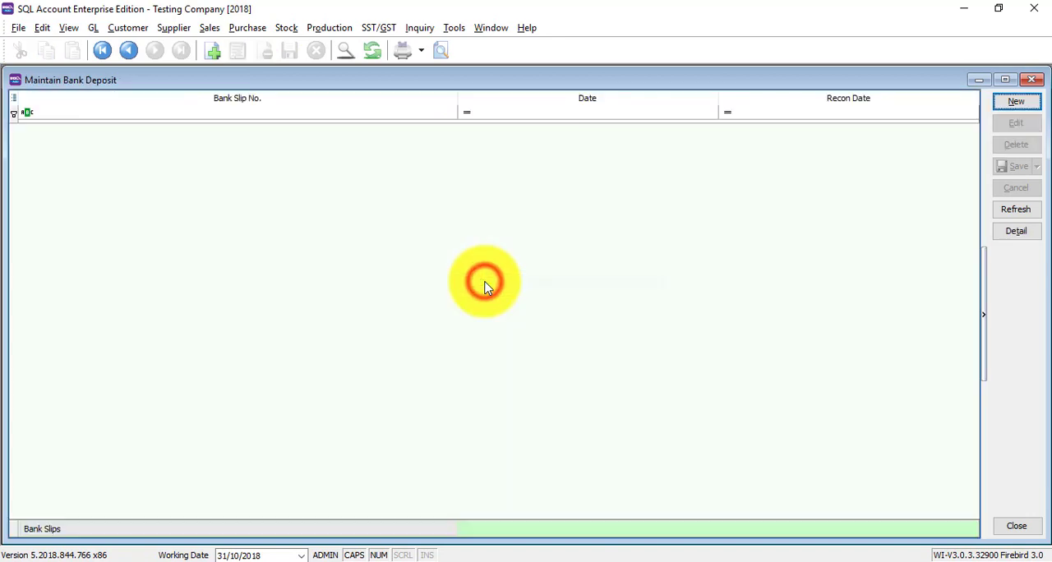
{"action": "left_click", "coordinate": [1016, 101]}
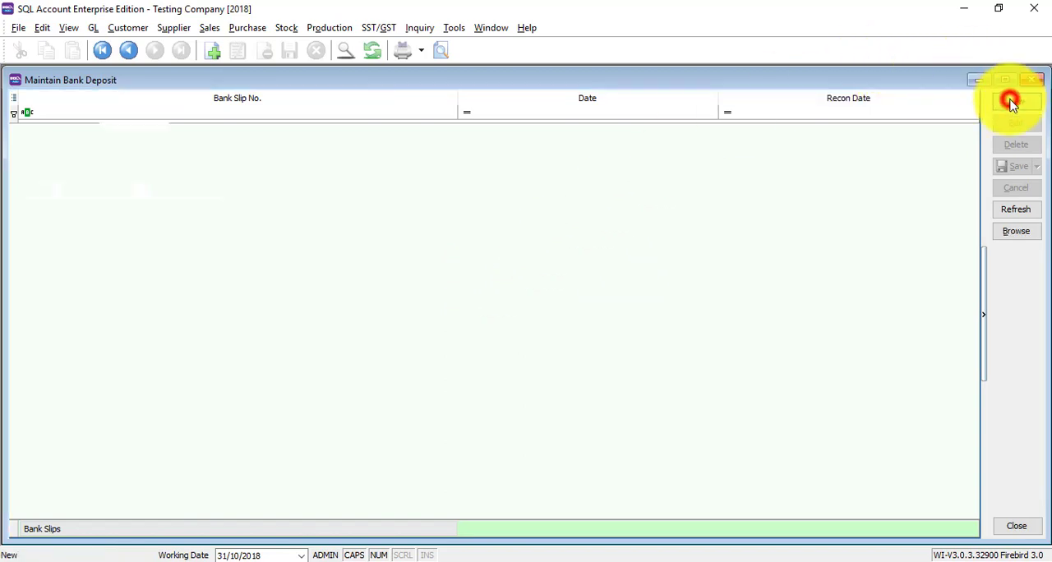
{"action": "left_click", "coordinate": [1012, 102]}
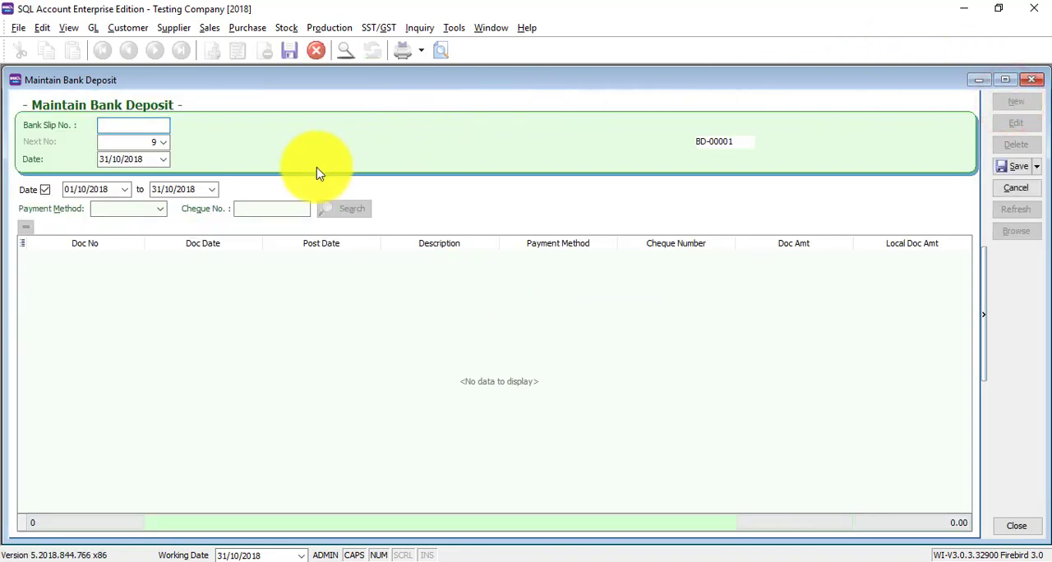
{"action": "type", "text": "Kl"}
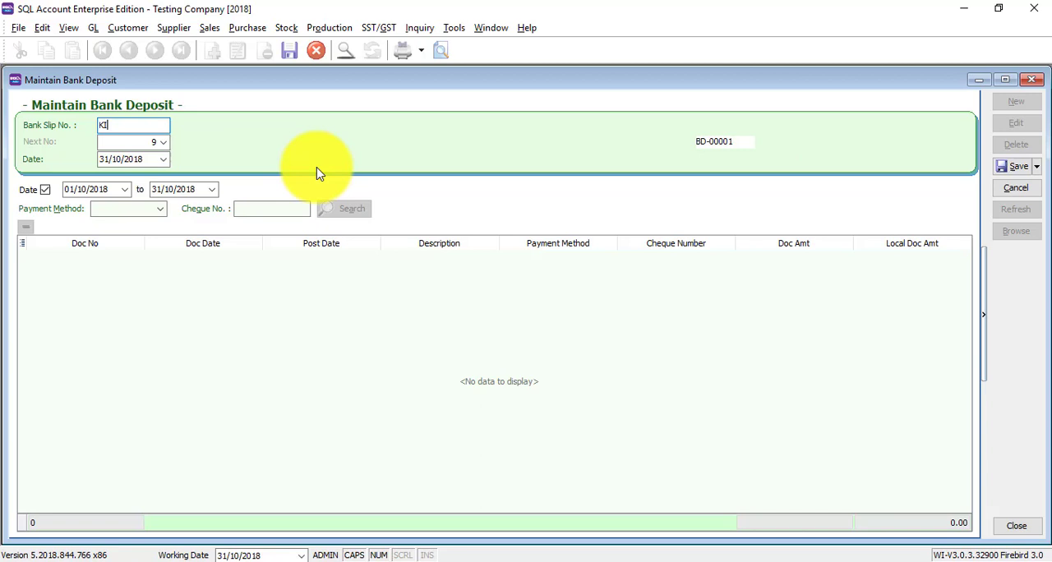
{"action": "type", "text": "TTY 12"}
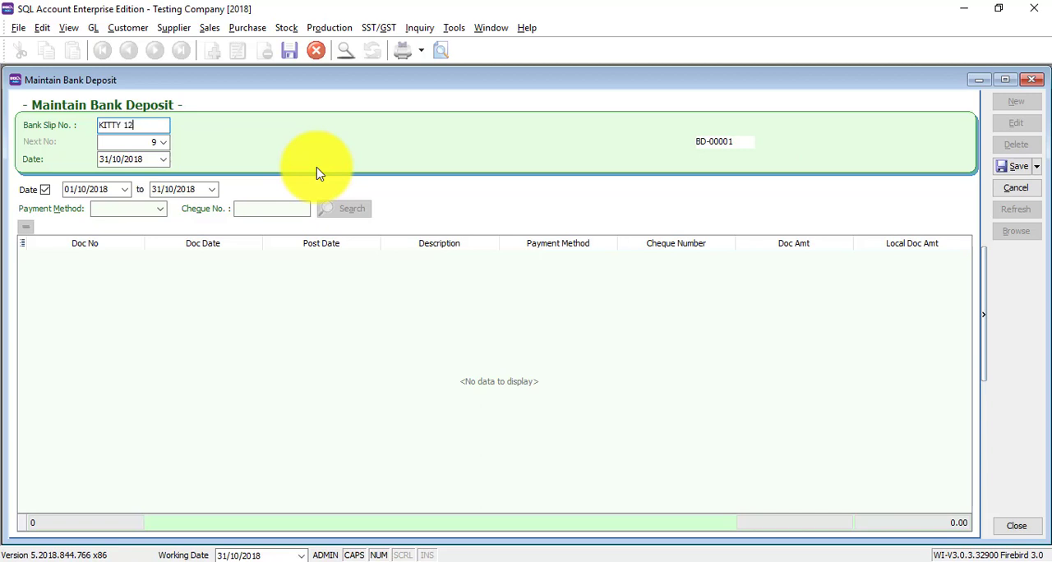
{"action": "type", "text": "3"}
{"action": "left_click", "coordinate": [271, 207]}
{"action": "type", "text": "KITTY 123"}
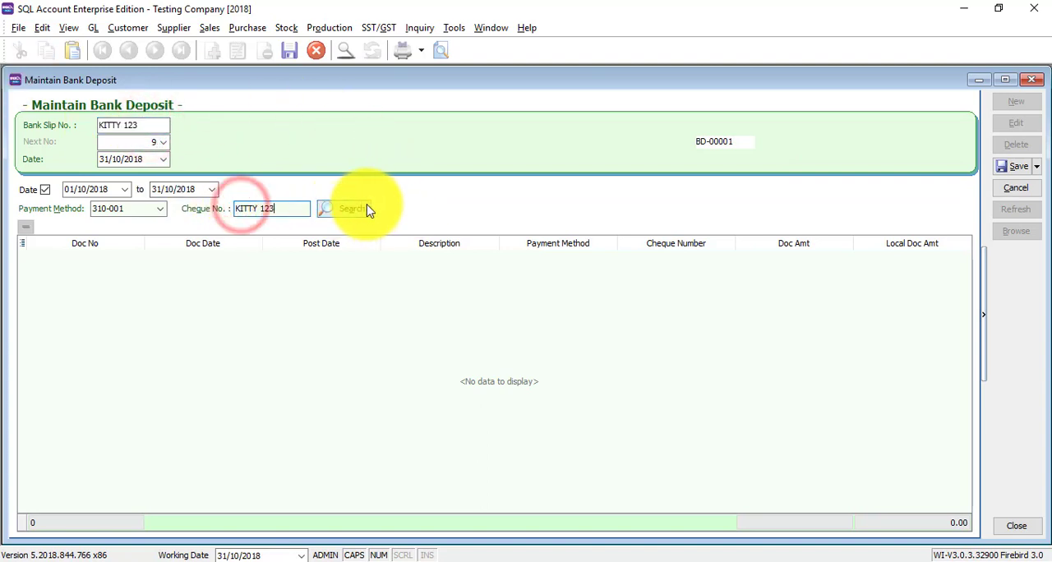
Step: Search cheque KITTY 123 and add matched receipts OR-00063 and OR-00064 to the deposit
{"action": "left_click", "coordinate": [346, 209]}
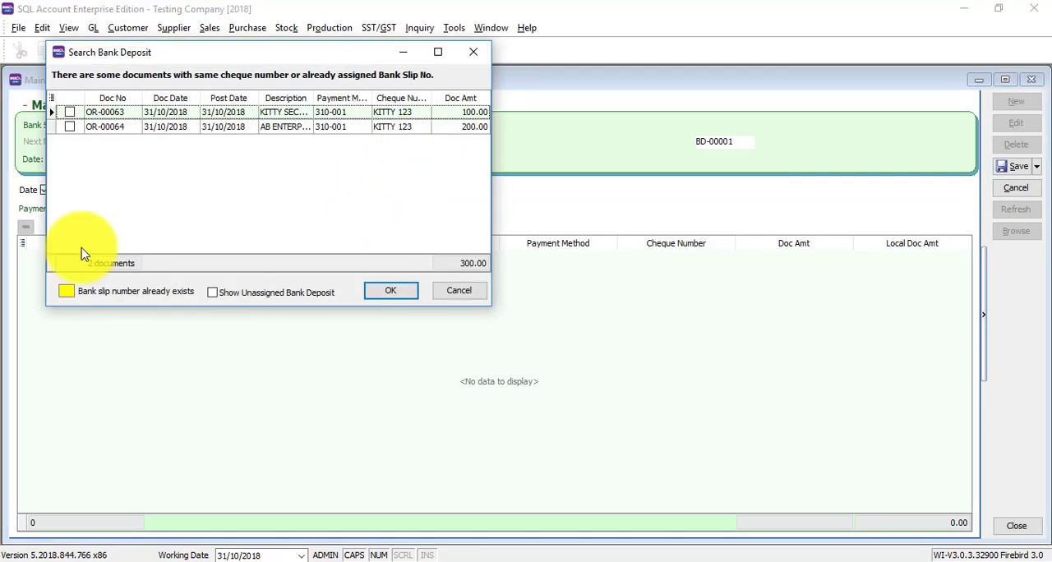
{"action": "mouse_move", "coordinate": [280, 179]}
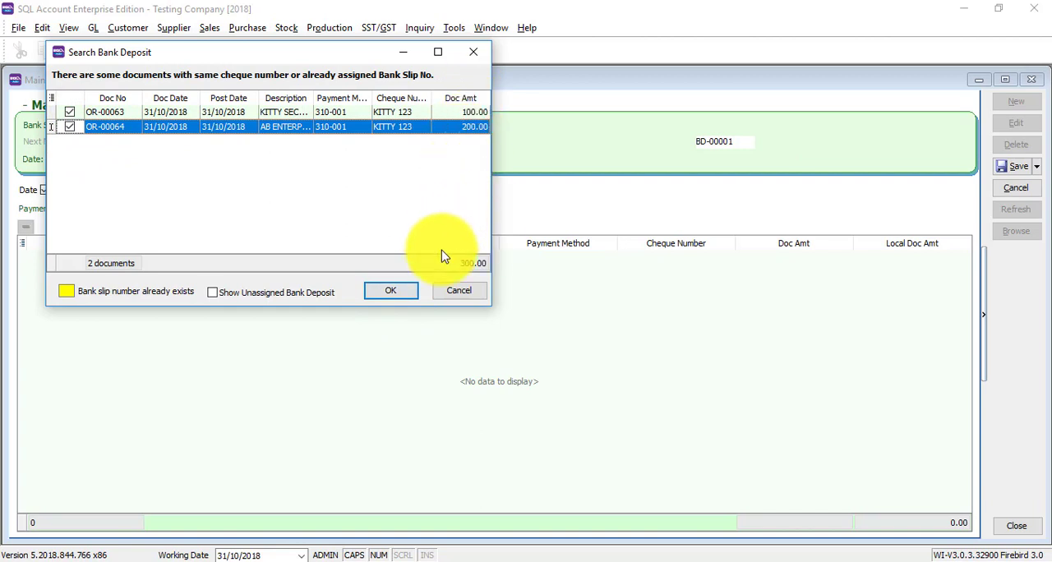
{"action": "left_click", "coordinate": [391, 289]}
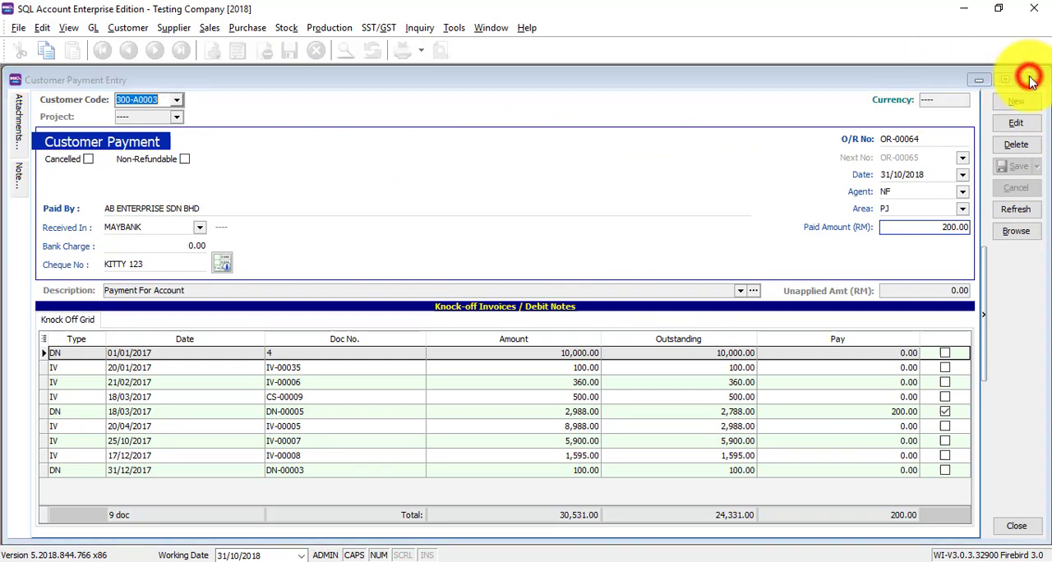
Step: Start a new bank reconciliation dated 31/10/2018 for account 310-001 including current recon transactions, and apply
{"action": "left_click", "coordinate": [1016, 526]}
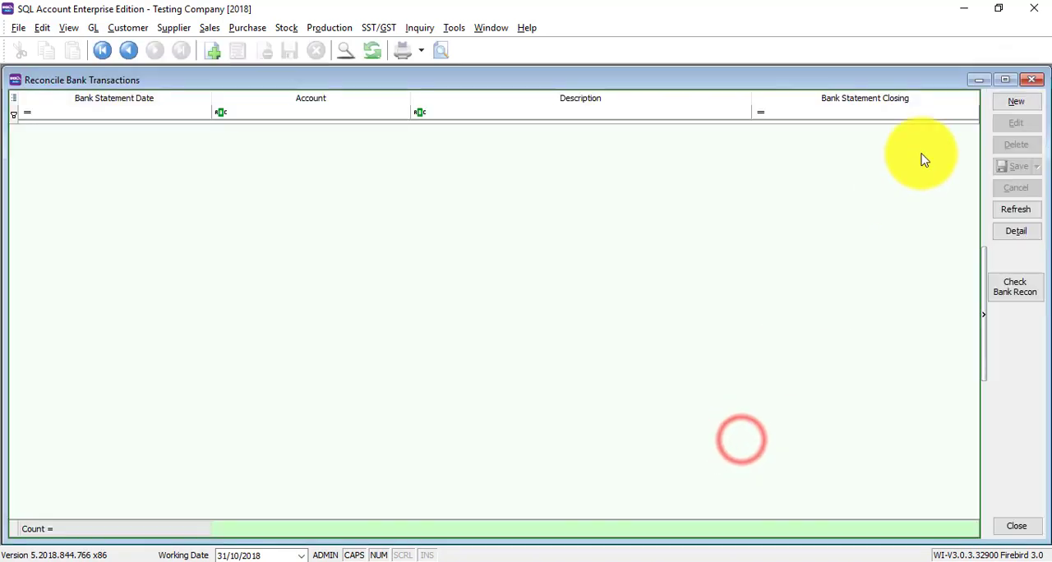
{"action": "left_click", "coordinate": [1016, 102]}
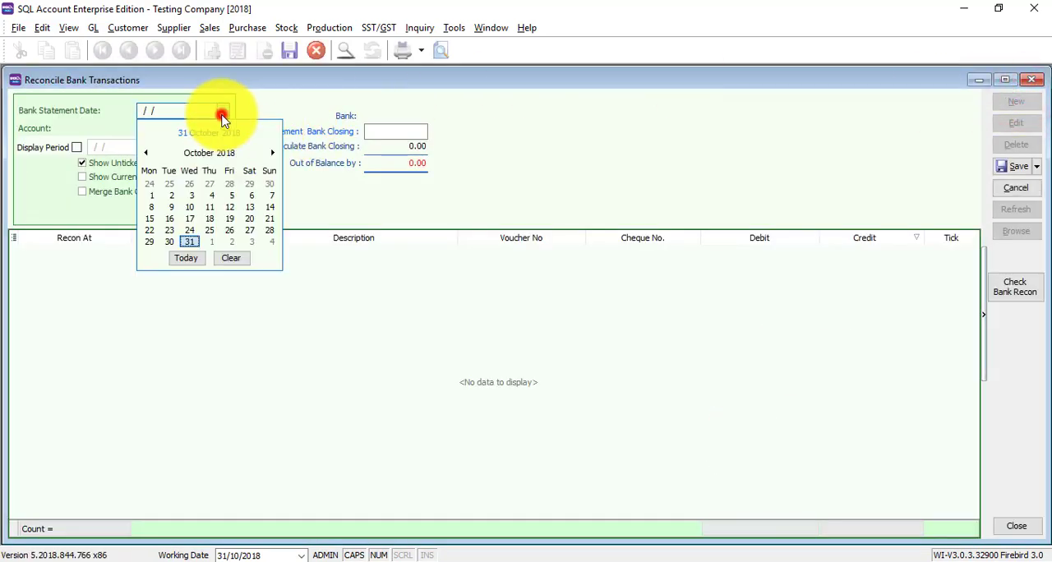
{"action": "left_click", "coordinate": [189, 240]}
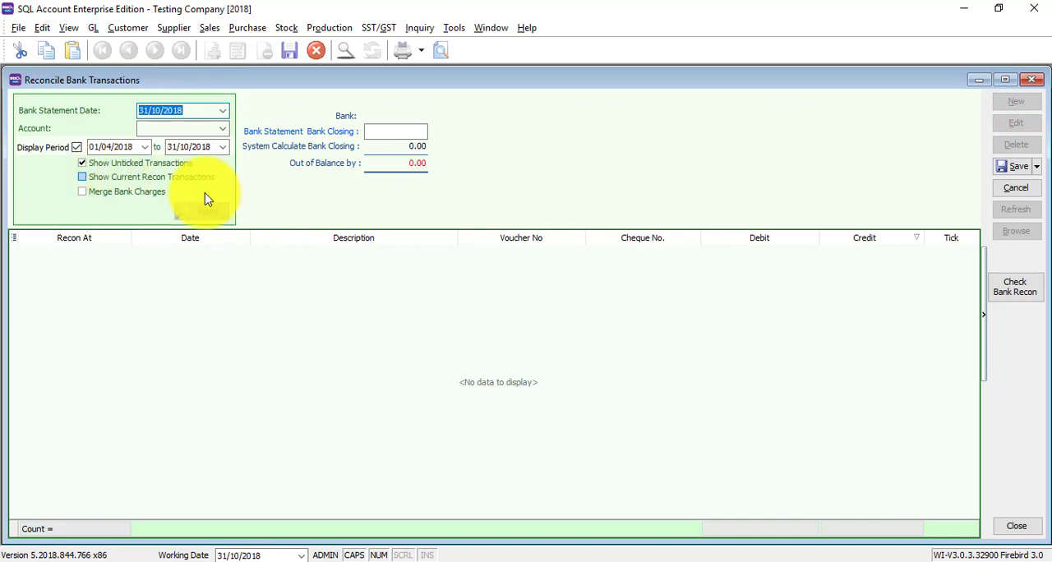
{"action": "left_click", "coordinate": [82, 178]}
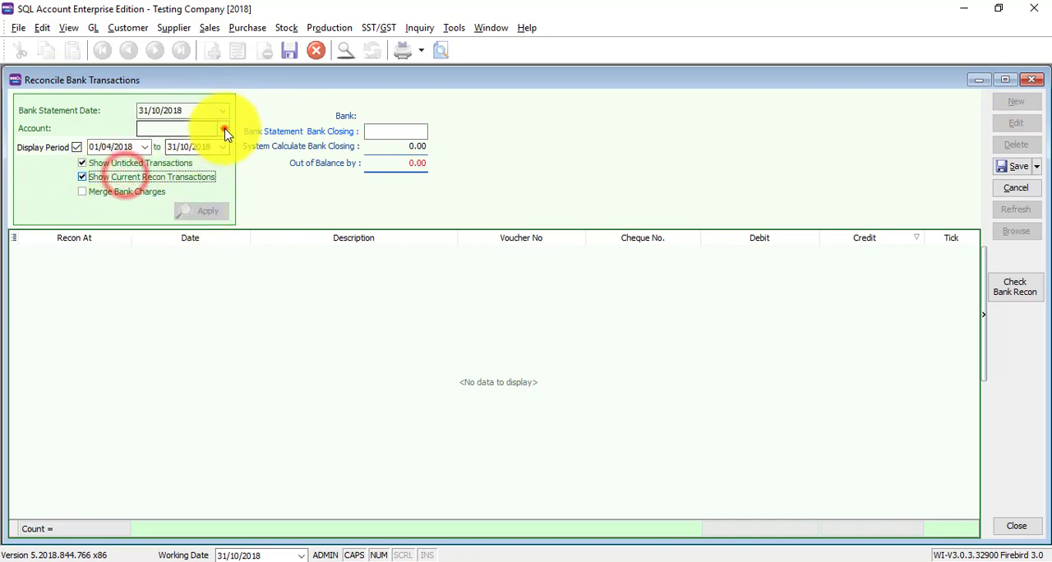
{"action": "left_click", "coordinate": [201, 211]}
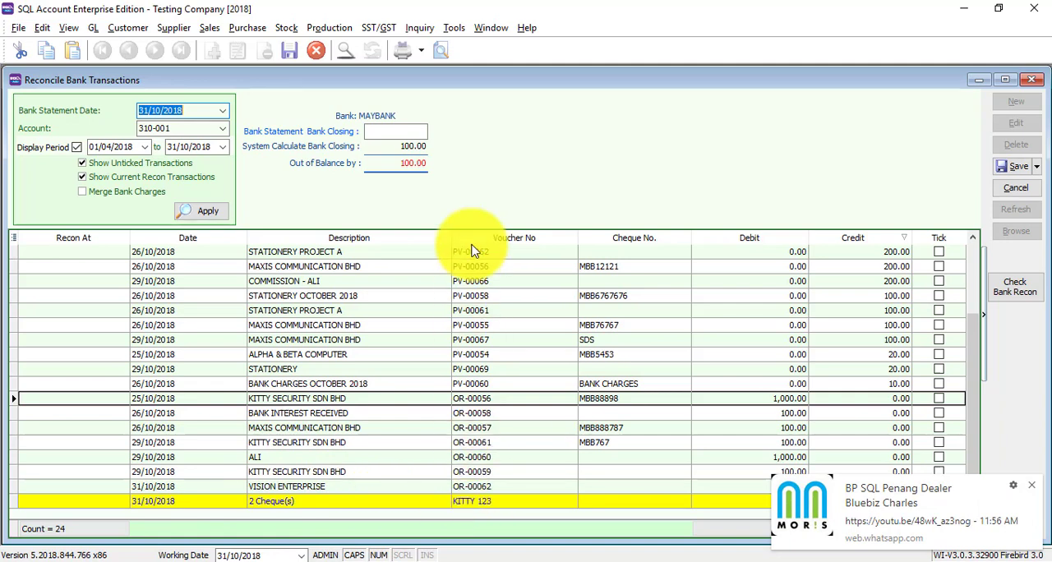
{"action": "left_click", "coordinate": [1022, 526]}
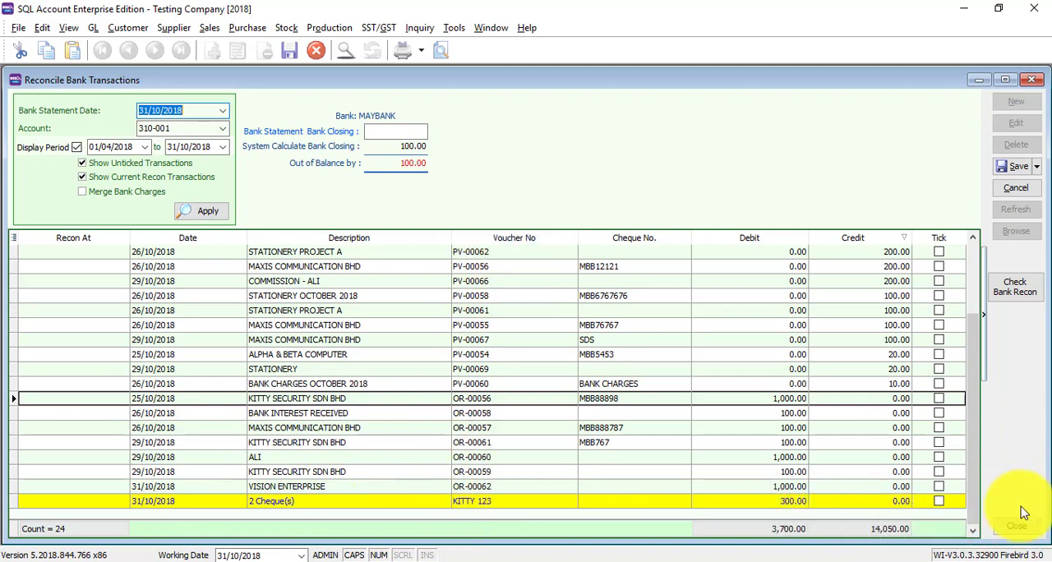